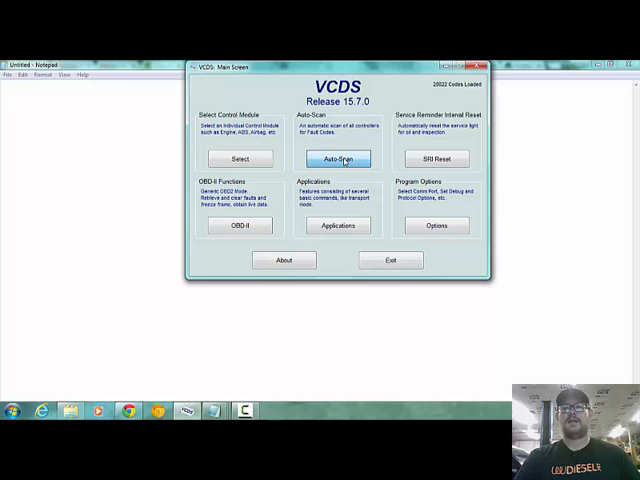
- Open the Auto-Scan screen from the VCDS main screen
click(338, 158)
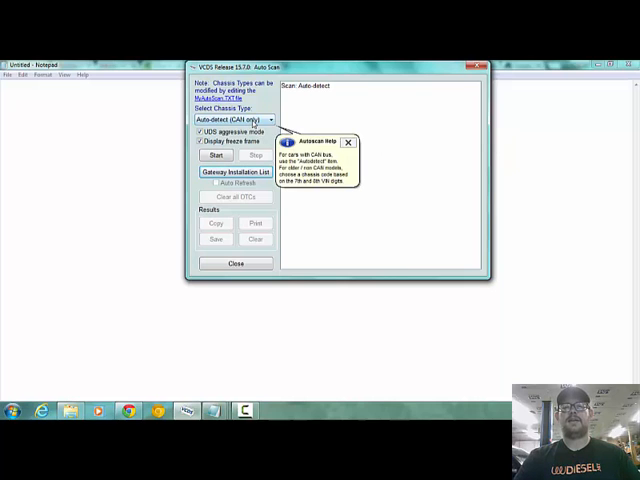
- Choose chassis type 9C - VW New Beetle (1999 > 2010) for the scan
click(268, 119)
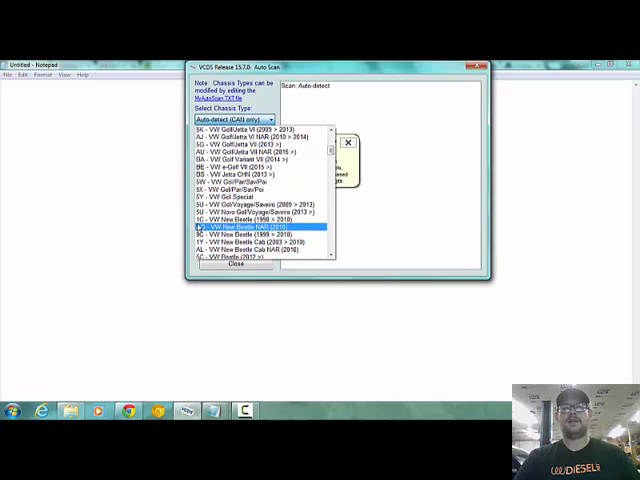
click(260, 236)
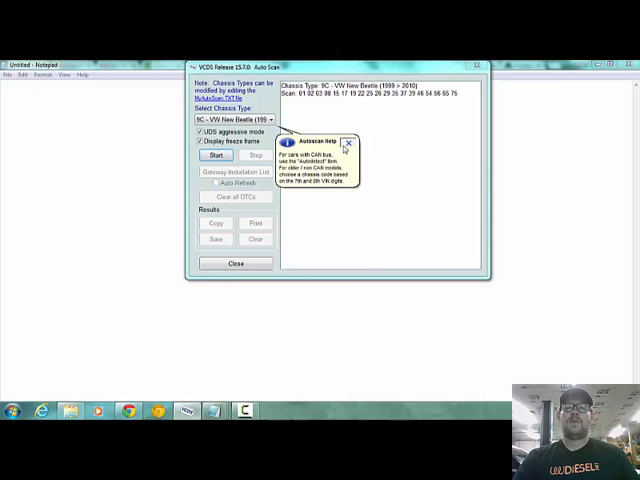
- Close the Autoscan Help balloon
click(352, 143)
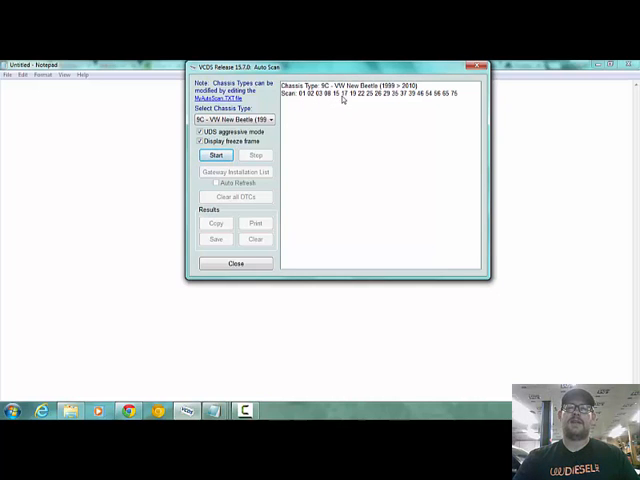
mouse_move(438, 98)
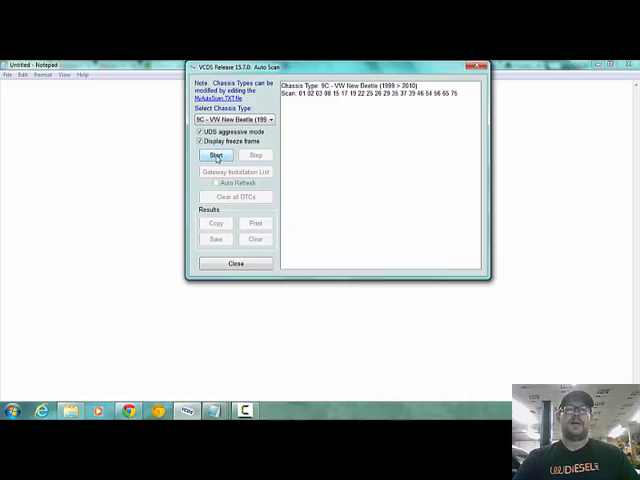
click(216, 155)
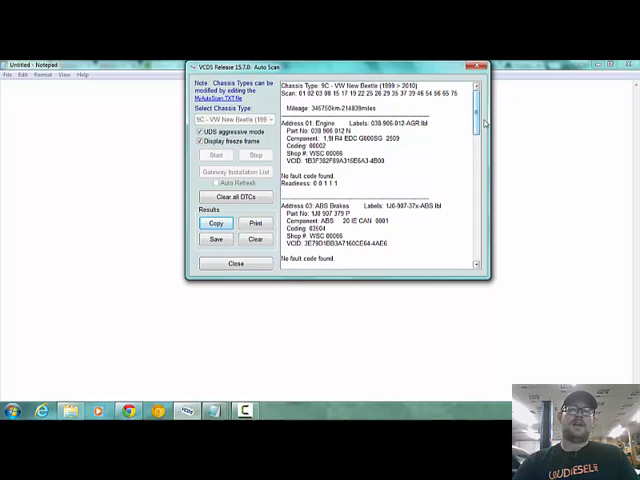
- Scroll to the report's end, showing Central Conv.'s two heated exterior mirror faults
scroll(down, 3)
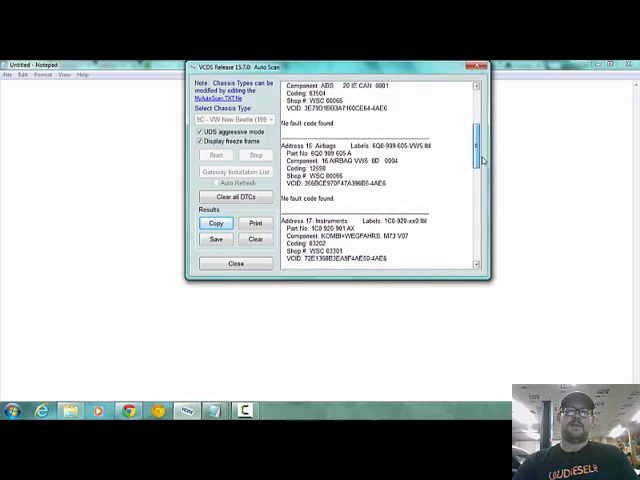
scroll(down, 3)
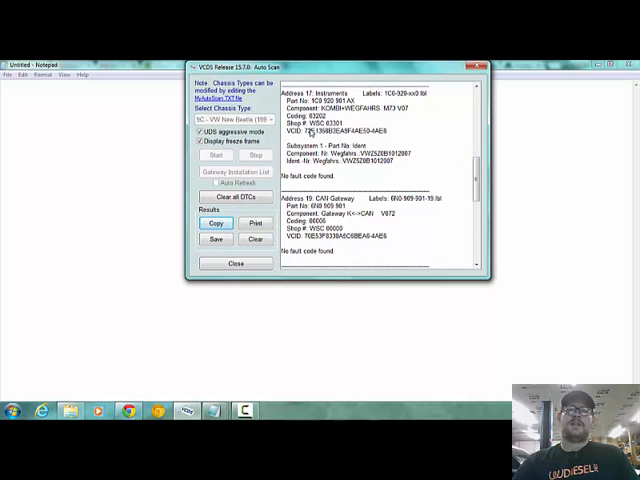
mouse_move(373, 184)
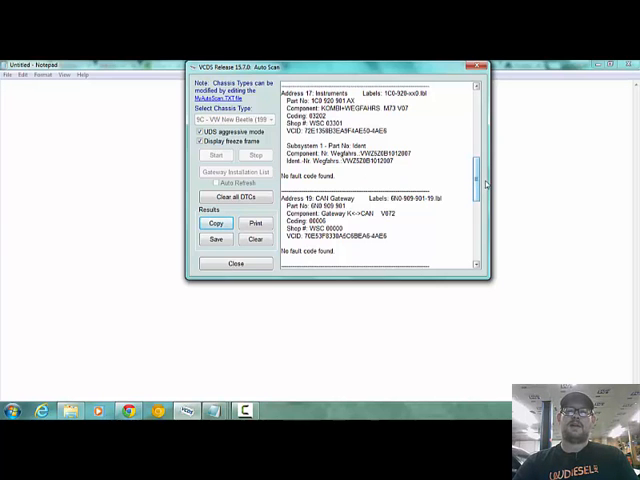
scroll(down, 3)
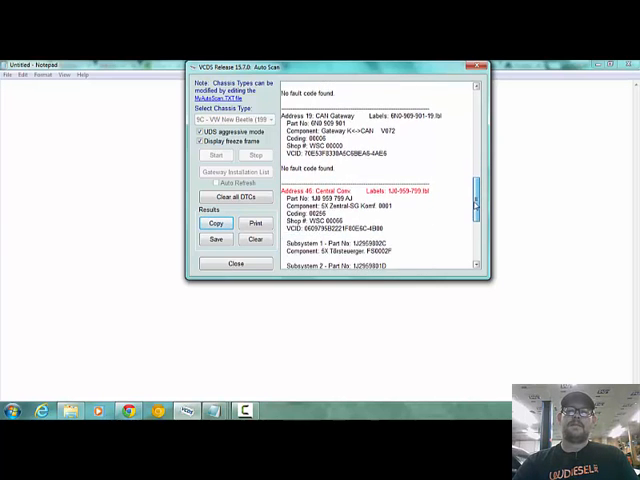
scroll(down, 3)
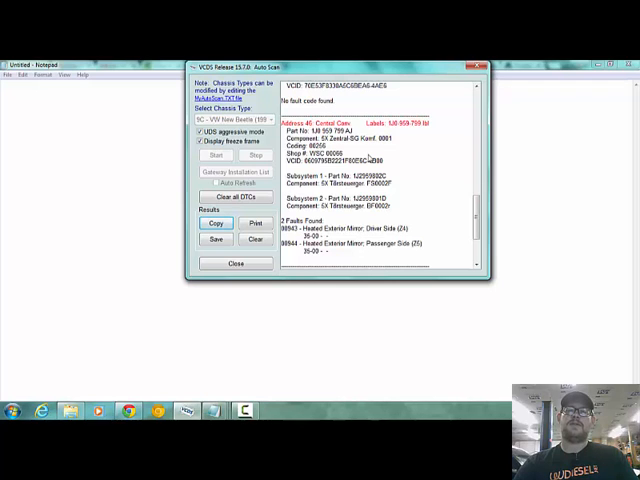
mouse_move(370, 155)
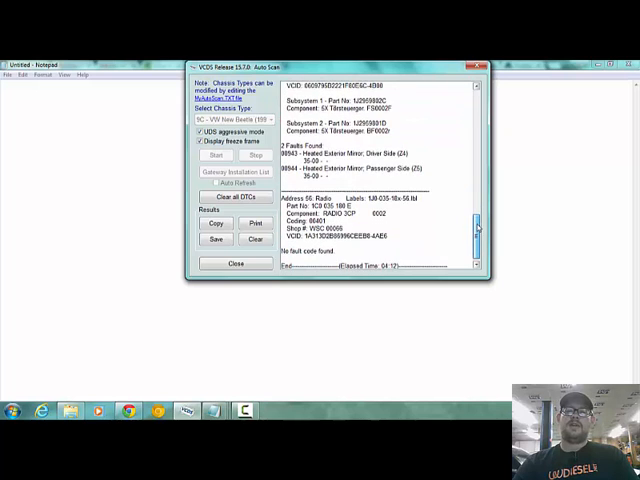
scroll(down, 3)
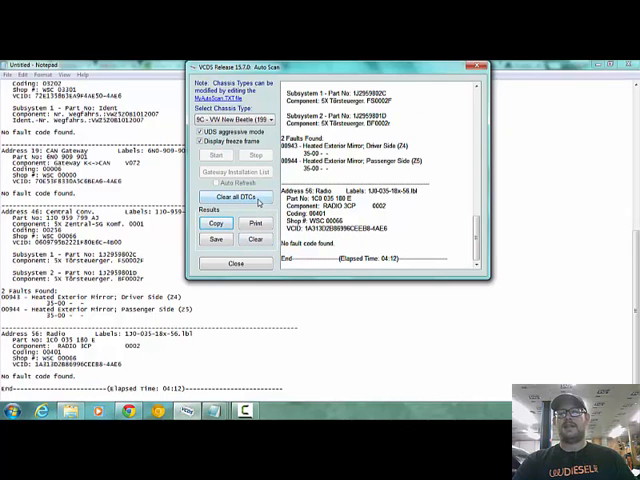
- Clear all DTCs and confirm the warning with Yes
click(232, 197)
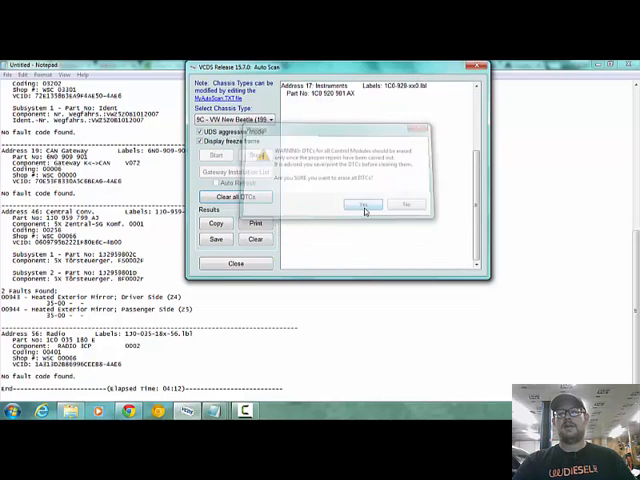
click(360, 203)
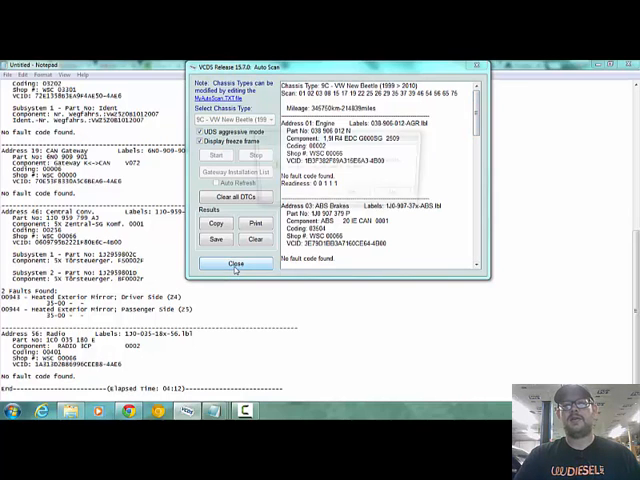
- Close the Auto-Scan without saving the results, returning to the main screen
click(237, 263)
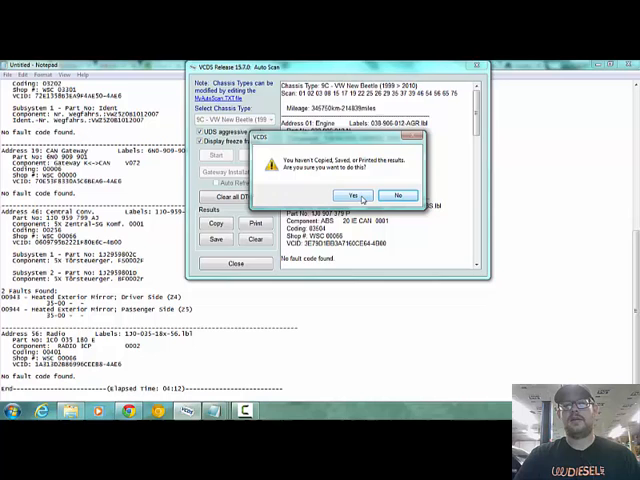
click(348, 194)
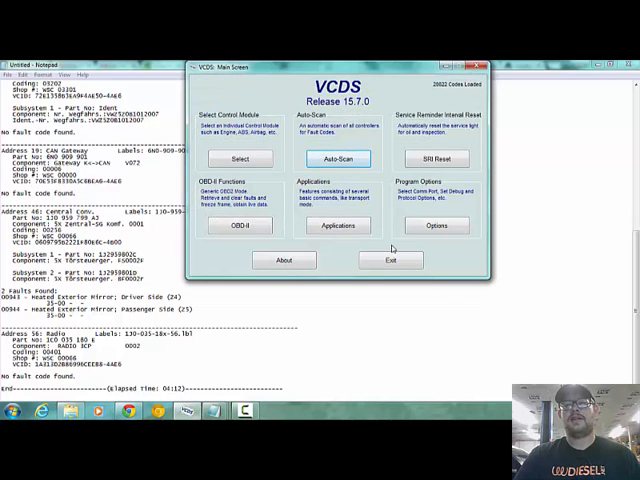